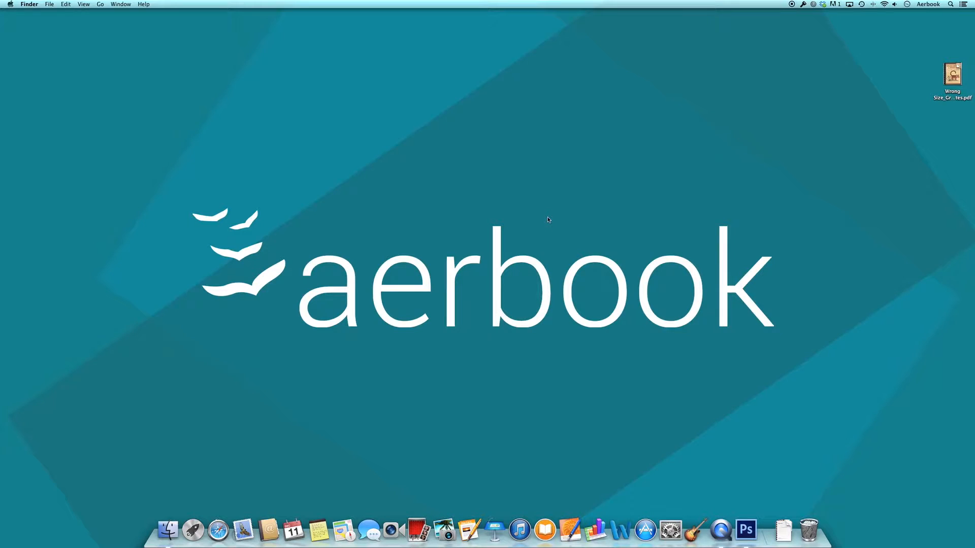
# Launch Adobe Photoshop CS6 from the Dock
pyautogui.click(745, 530)
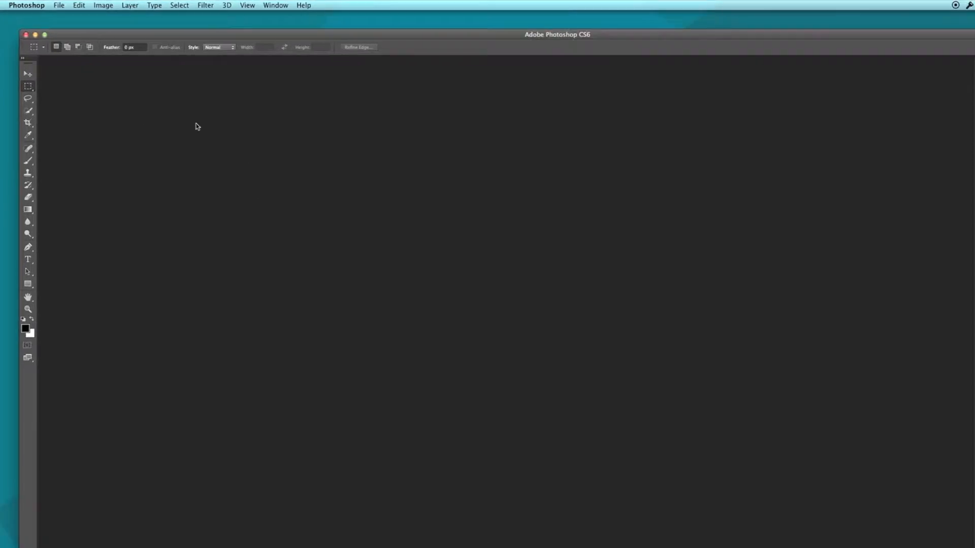
# Open 'Wrong Size_Grosses betes & petites betes.pdf' from the Desktop via File > Open
pyautogui.click(59, 5)
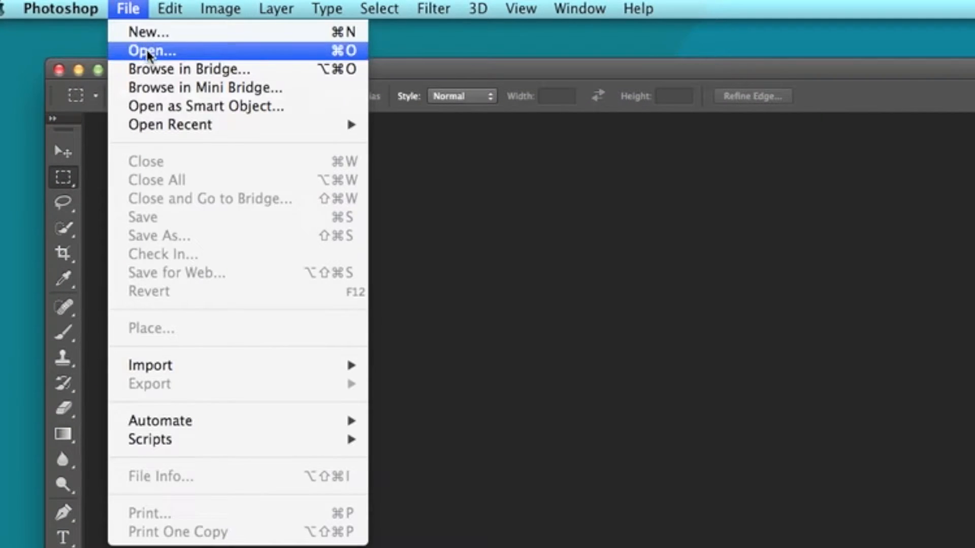
pyautogui.click(151, 50)
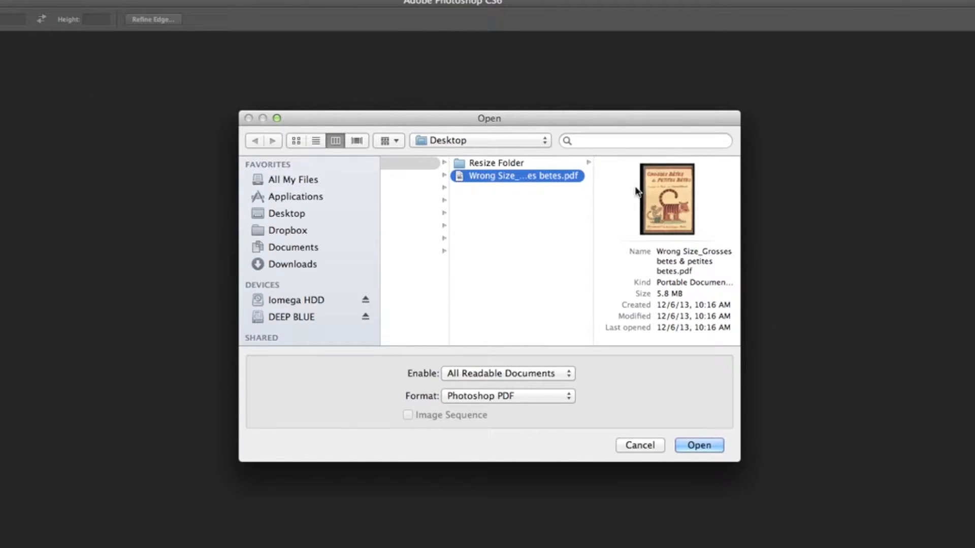
pyautogui.click(699, 445)
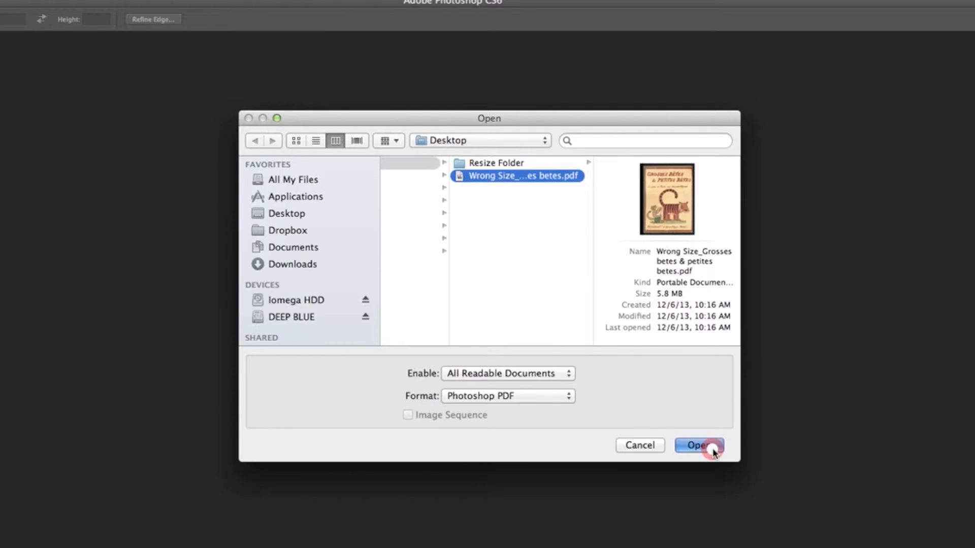
pyautogui.click(699, 445)
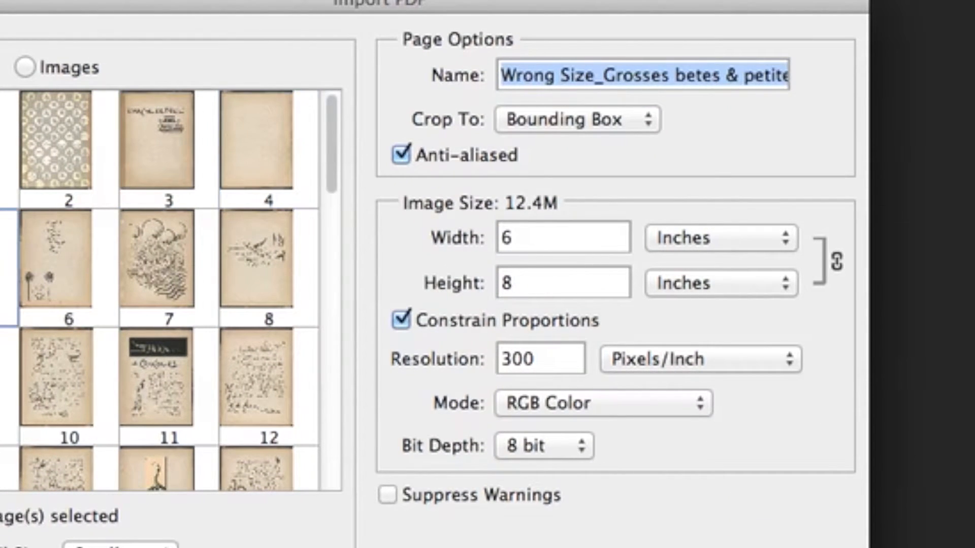
# Import all 52 pages unconstrained at 6 × 8 inches and 200 pixels/inch
pyautogui.click(168, 261)
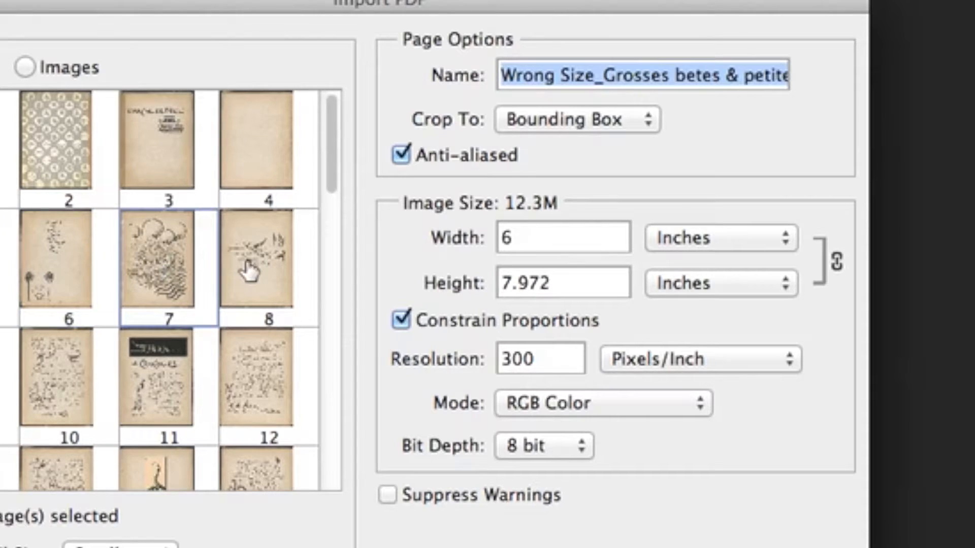
pyautogui.click(255, 261)
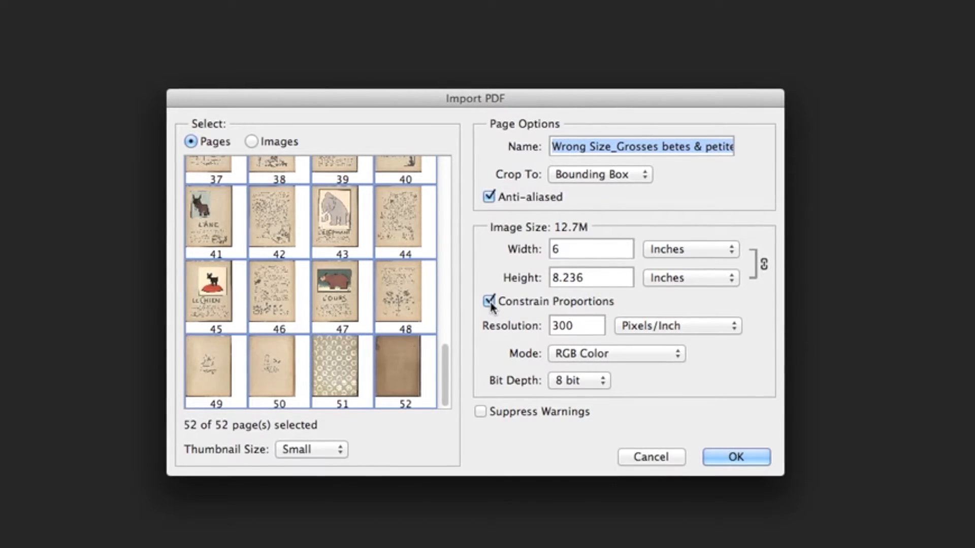
pyautogui.click(487, 303)
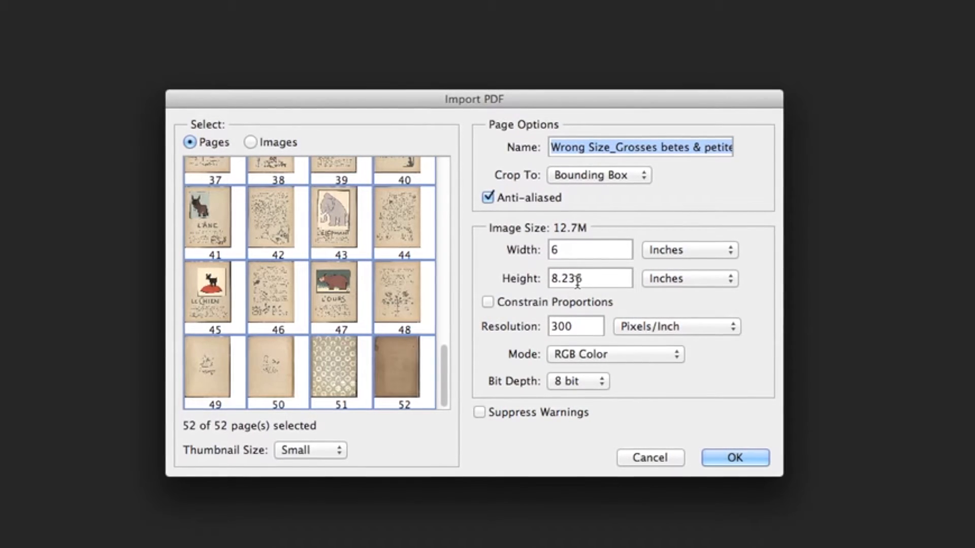
pyautogui.click(588, 279)
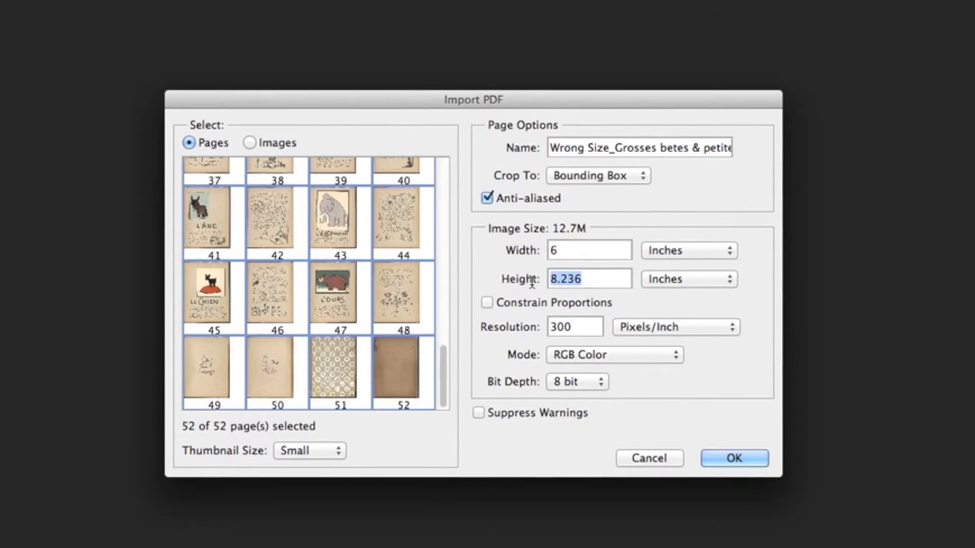
pyautogui.write('8')
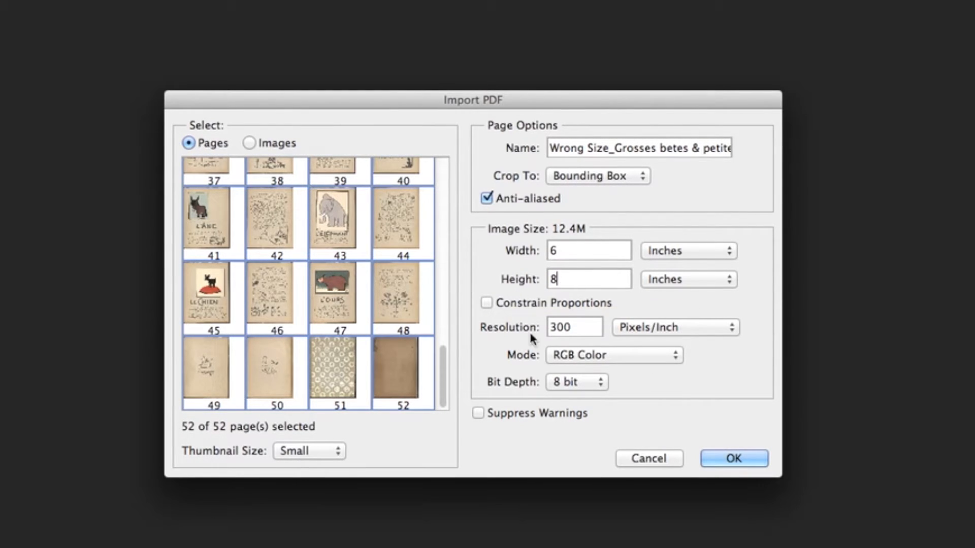
pyautogui.write('20')
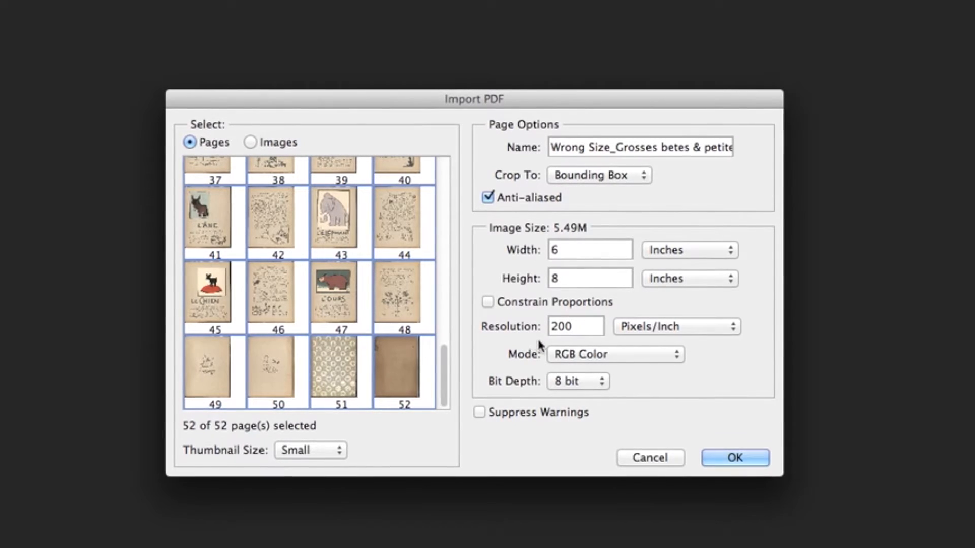
pyautogui.moveTo(737, 456)
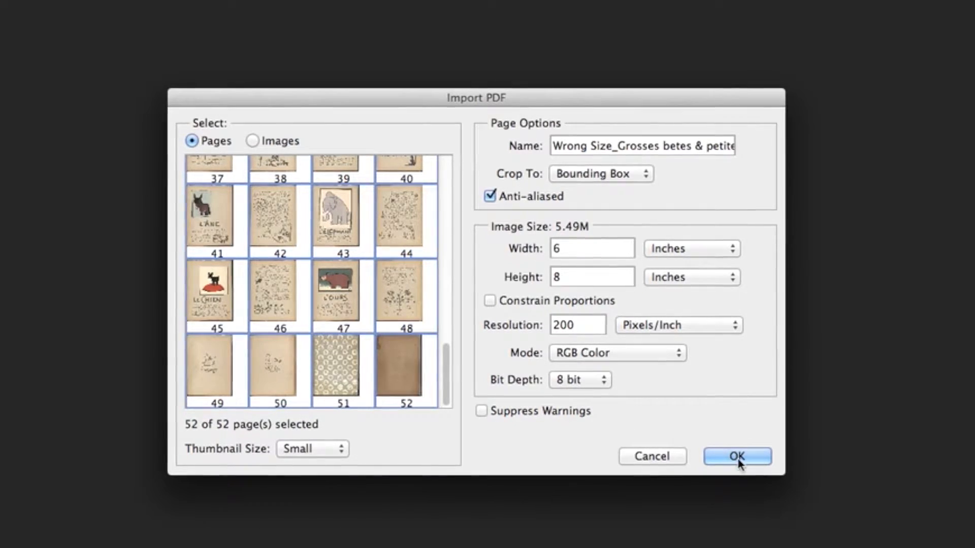
pyautogui.click(737, 456)
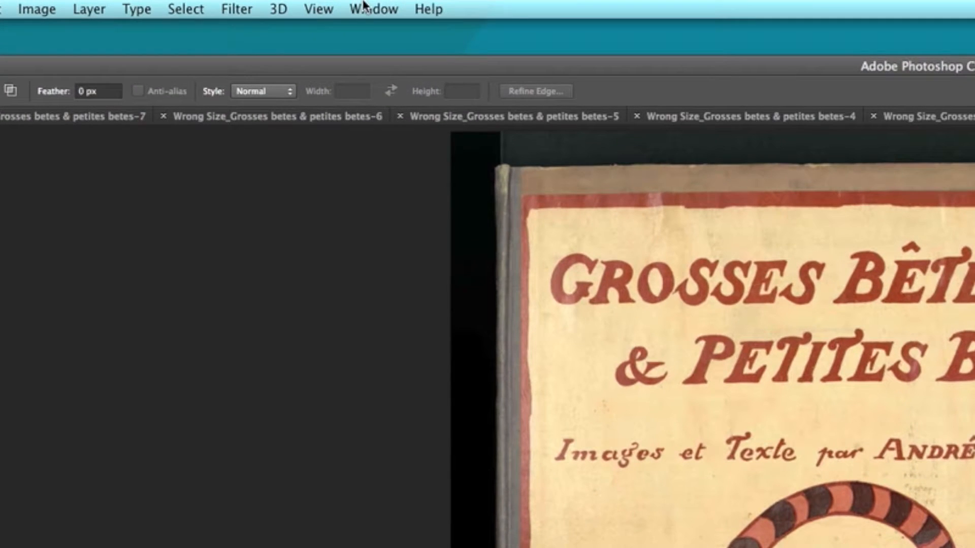
# Show the Actions panel from the Window menu
pyautogui.click(372, 9)
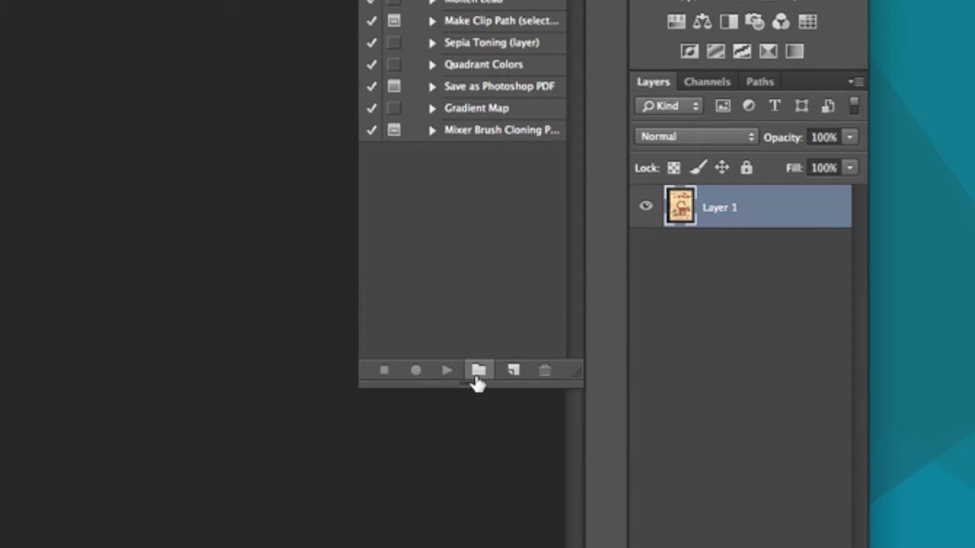
# Create action set 'Saving as JPEGS' with a new action 'Saving As JPEGS' and start recording
pyautogui.click(478, 370)
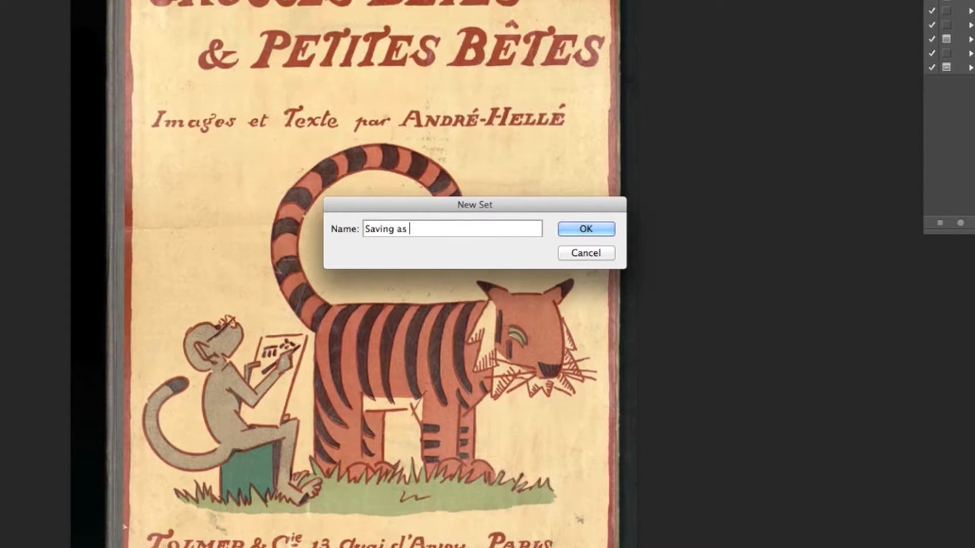
pyautogui.click(584, 228)
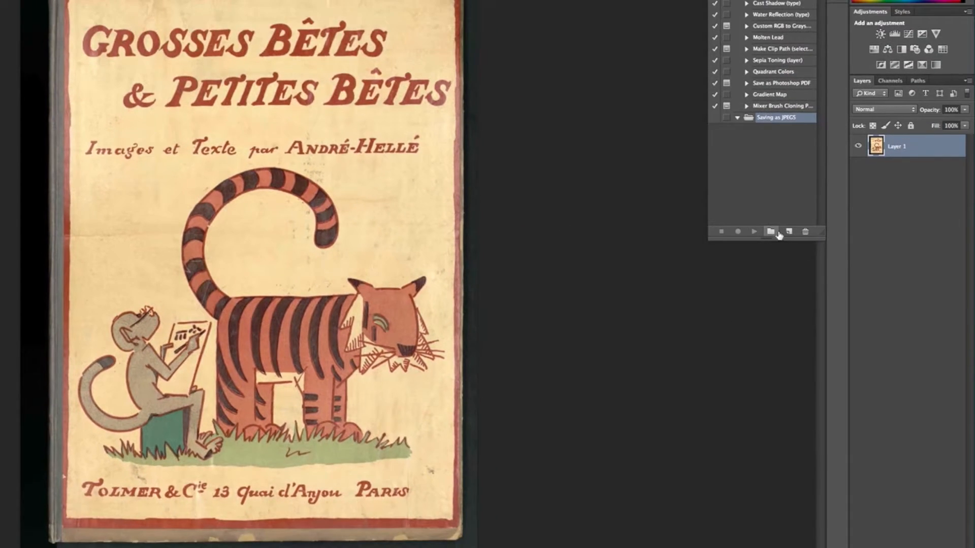
pyautogui.click(788, 232)
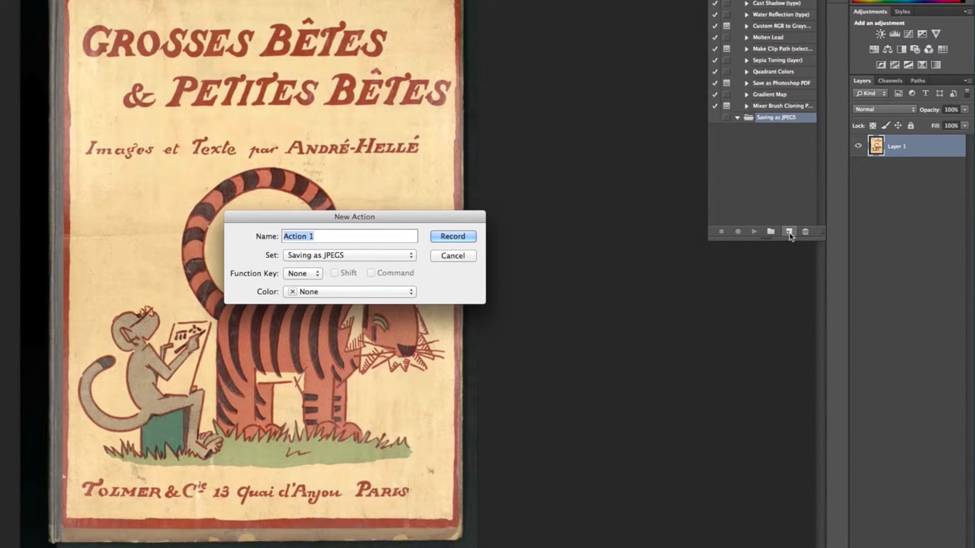
pyautogui.write('Saving As J')
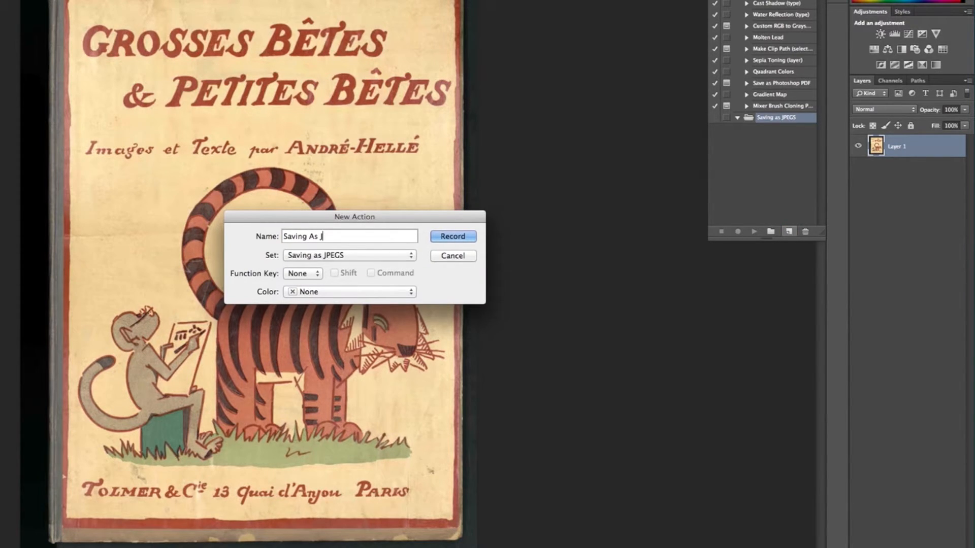
pyautogui.click(453, 236)
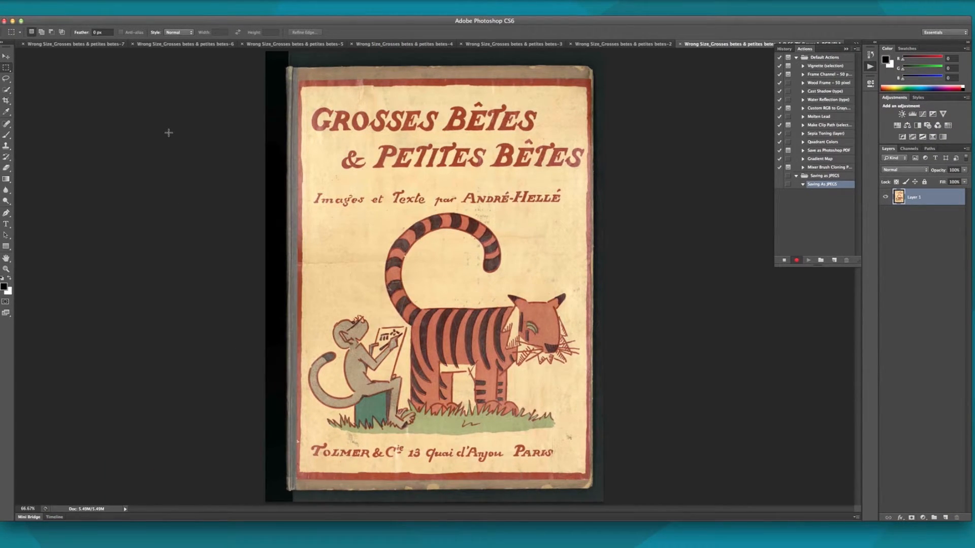
# Record saving the page as a JPEG at maximum quality 12, then closing its document
pyautogui.click(126, 7)
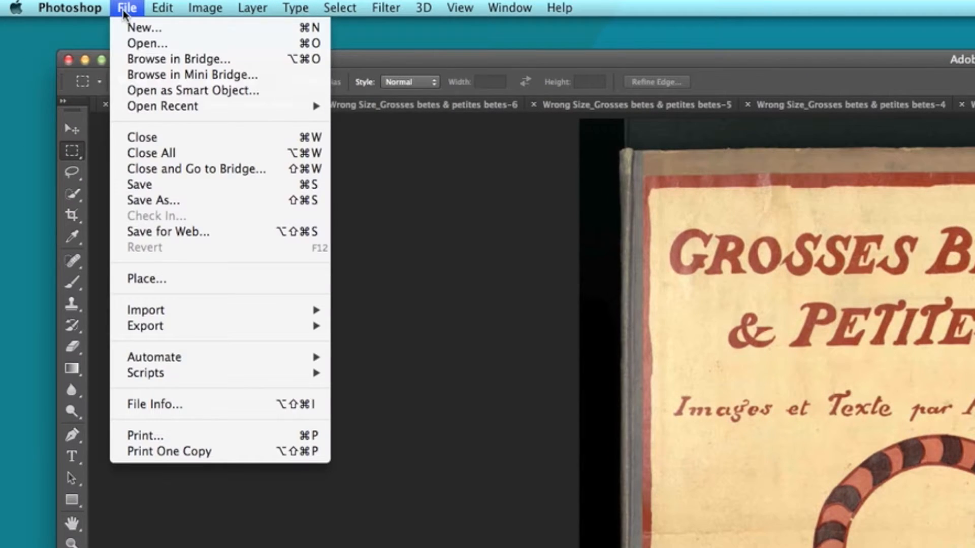
pyautogui.click(153, 200)
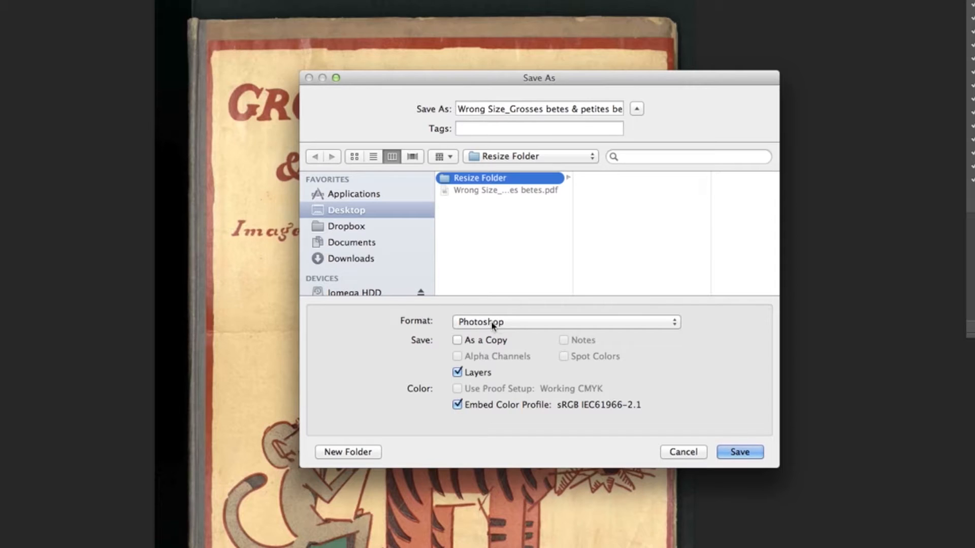
pyautogui.click(565, 322)
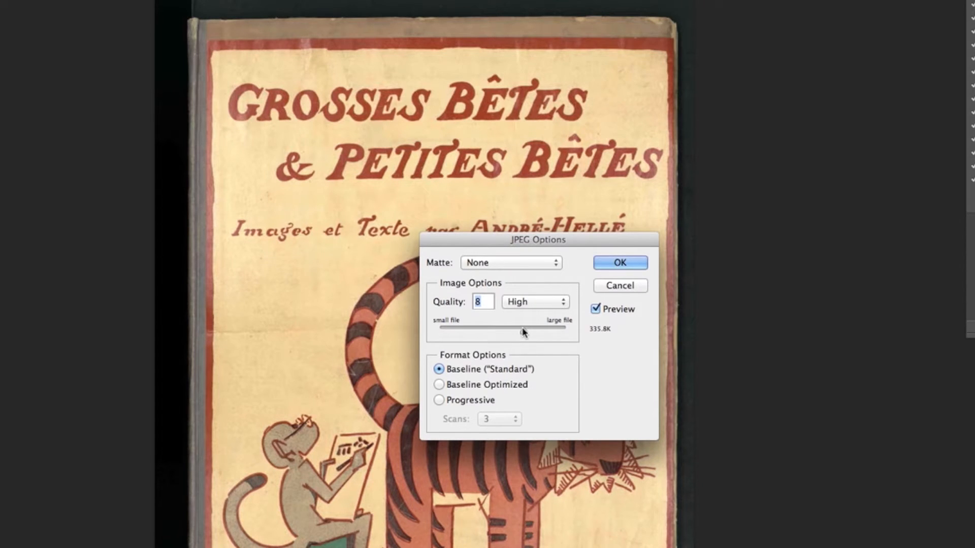
pyautogui.moveTo(522, 328); pyautogui.dragTo(565, 328)
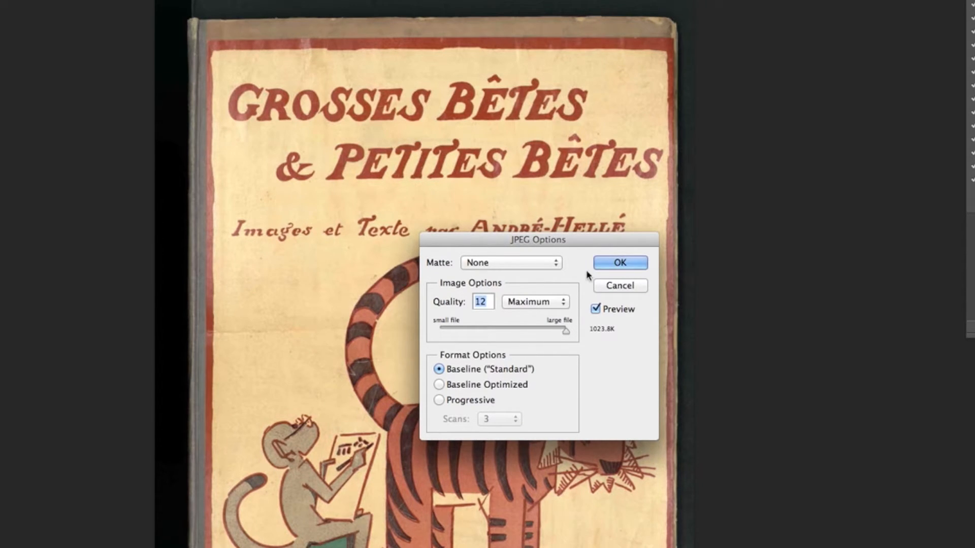
pyautogui.click(618, 262)
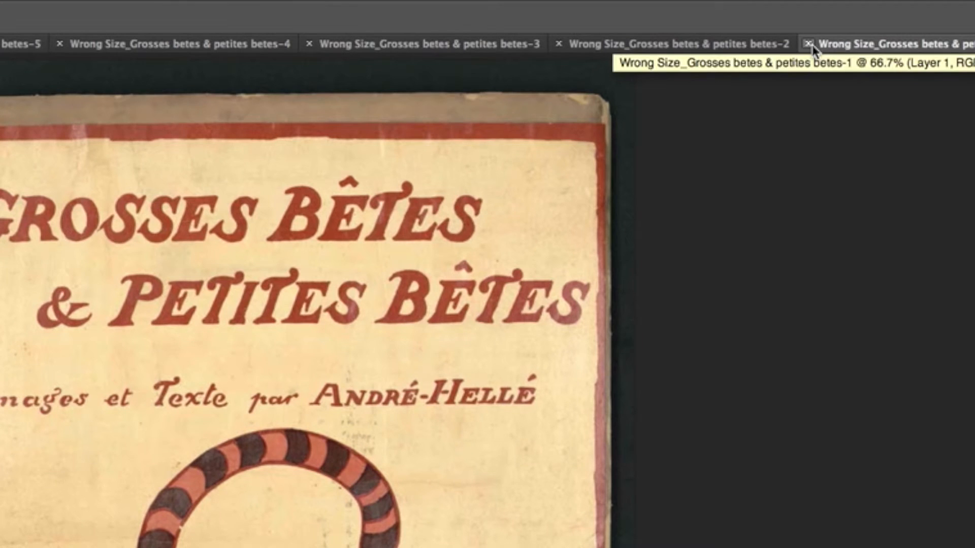
pyautogui.click(809, 43)
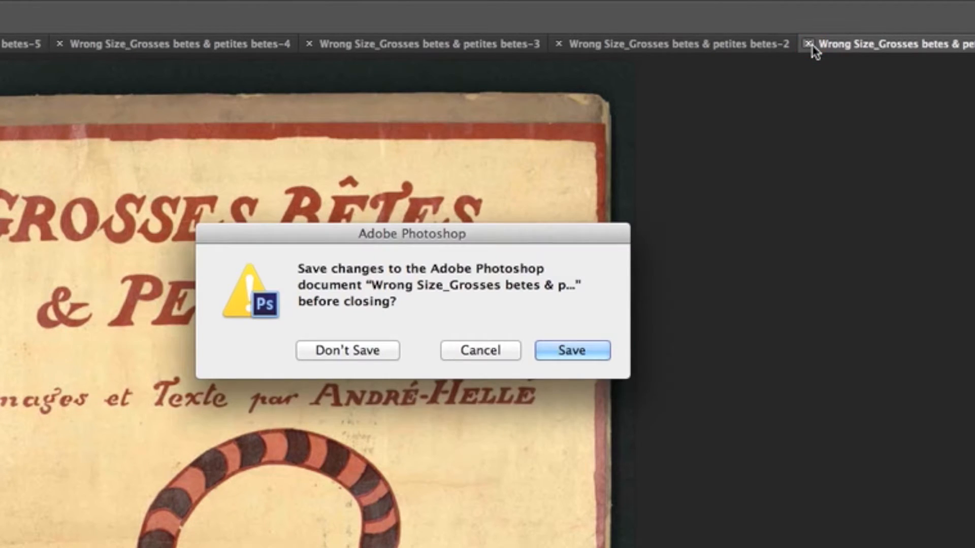
pyautogui.click(347, 351)
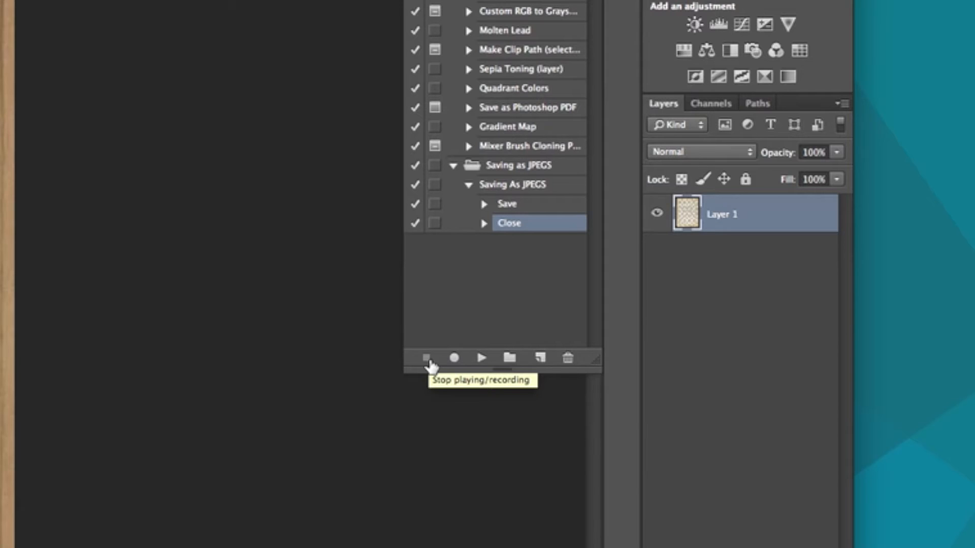
# Stop recording the 'Saving As JPEGS' action
pyautogui.click(98, 9)
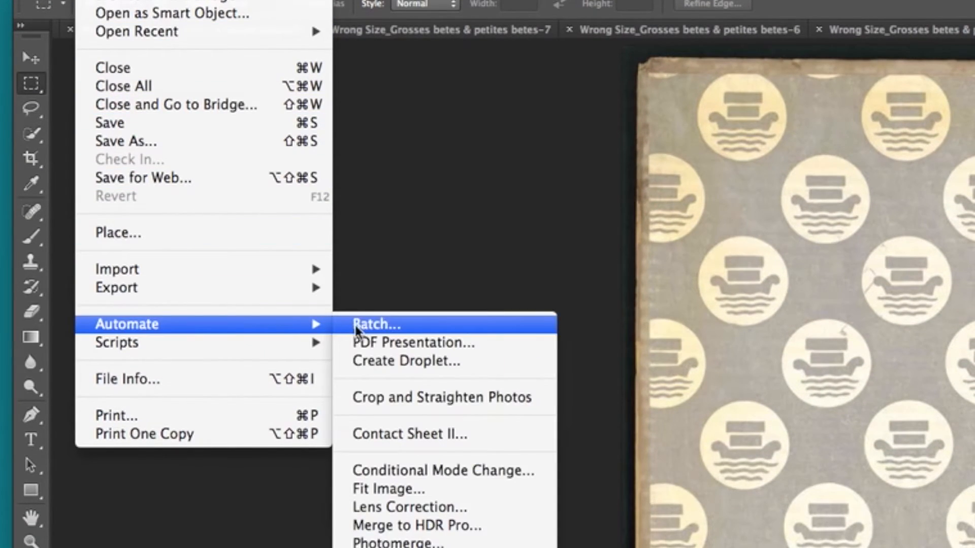
# Batch the opened files with 'Saving As JPEGS' into the Desktop Resize Folder, overriding Save As
pyautogui.click(376, 323)
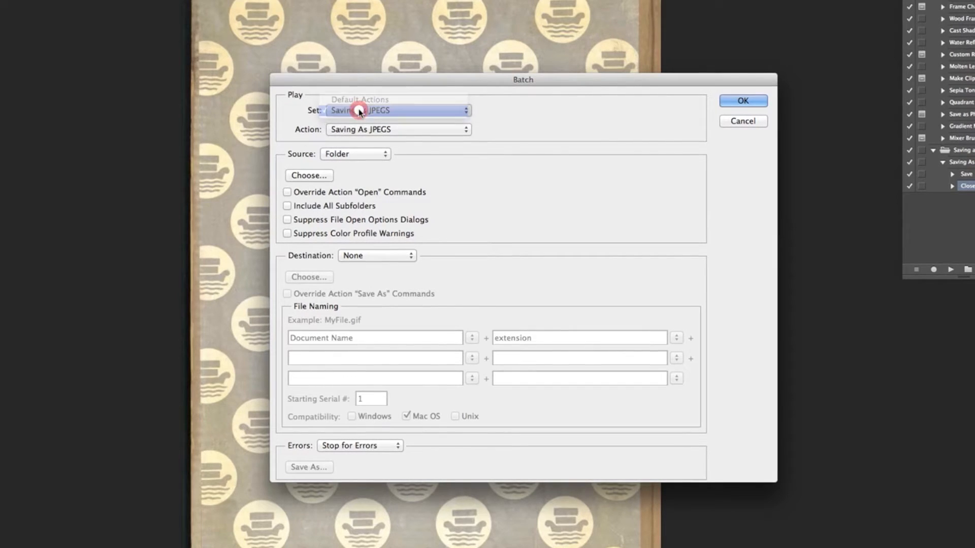
pyautogui.click(398, 109)
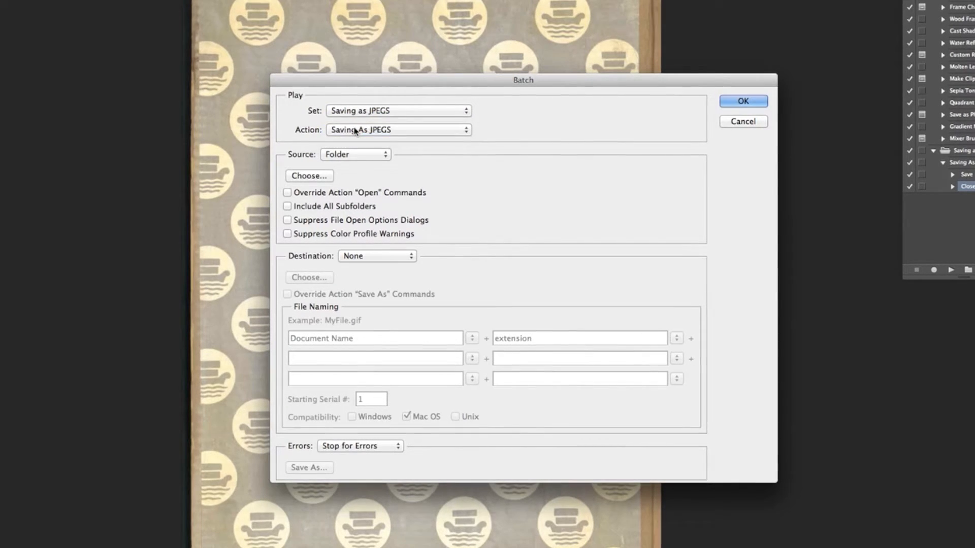
pyautogui.click(355, 154)
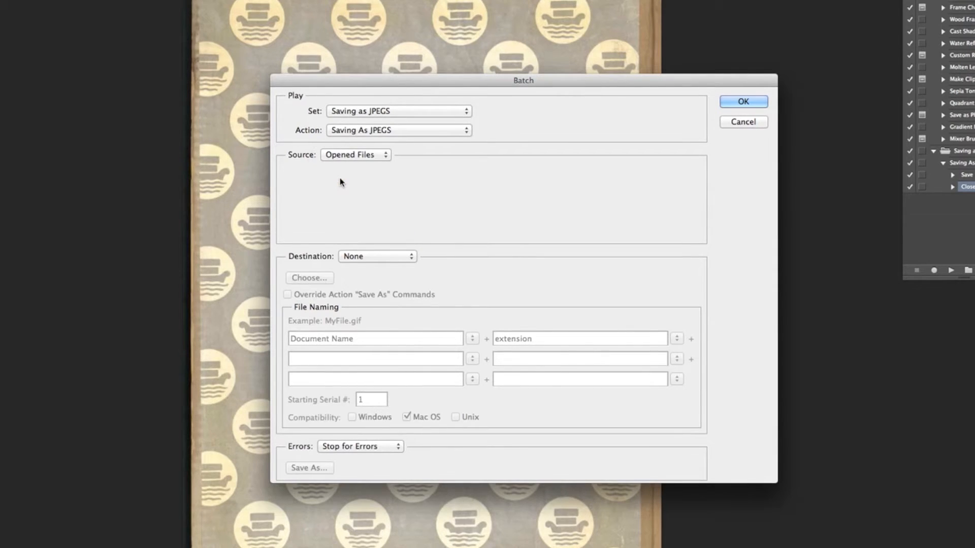
pyautogui.moveTo(353, 259)
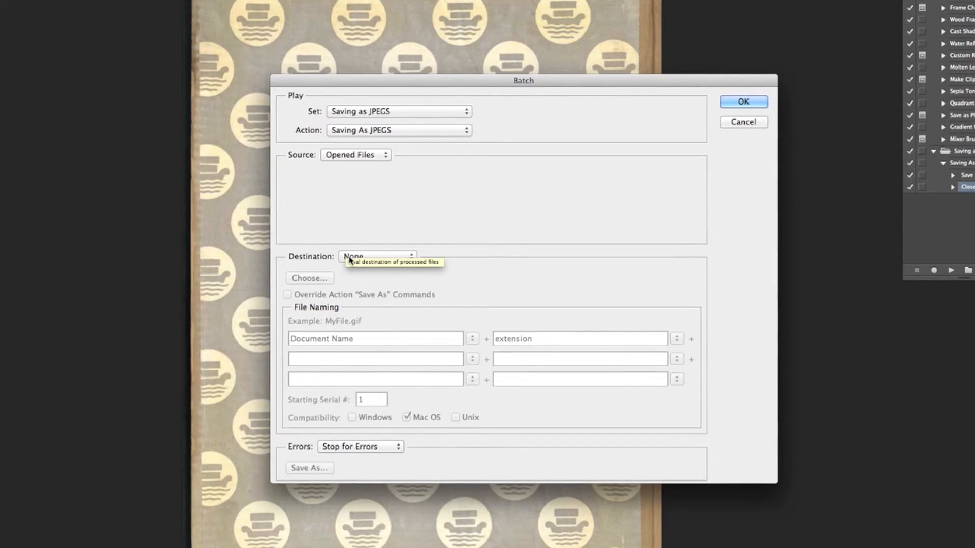
pyautogui.click(378, 256)
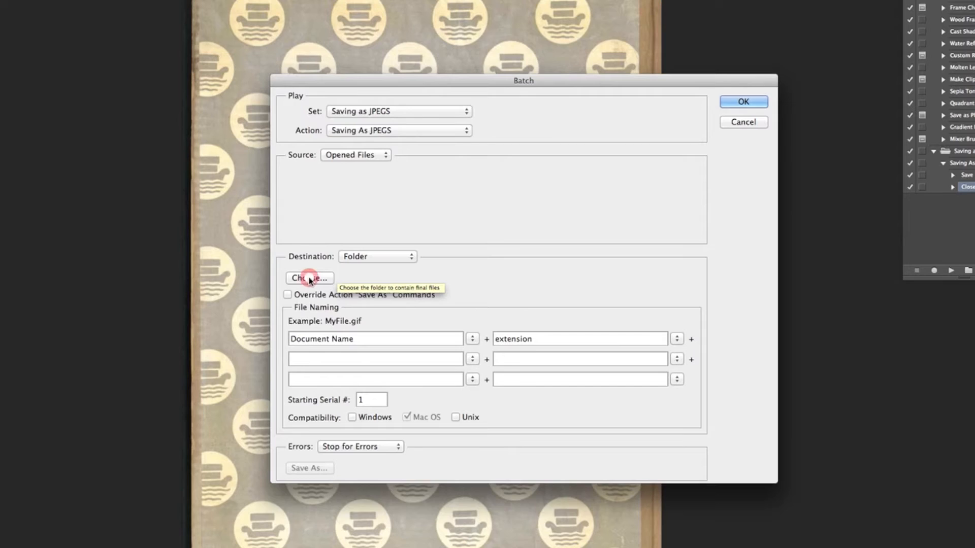
pyautogui.click(309, 278)
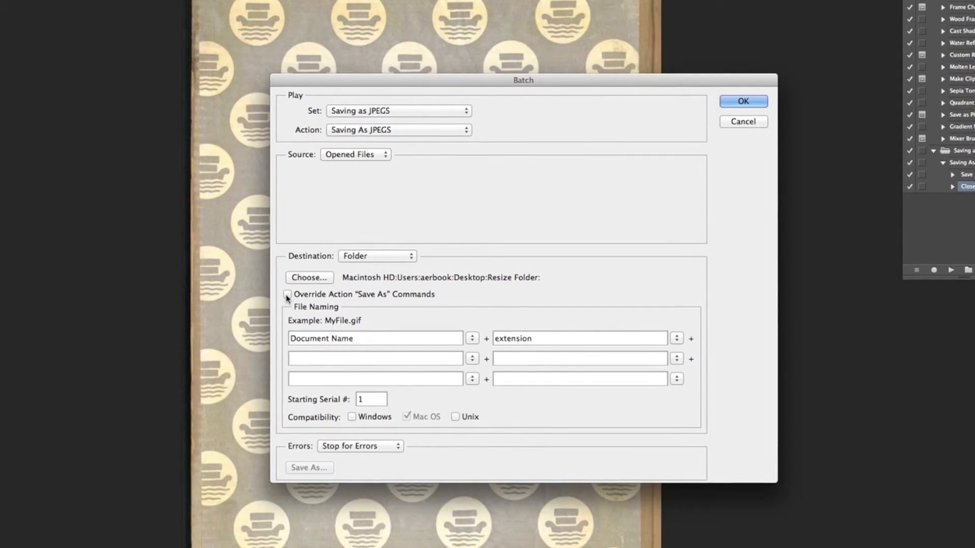
pyautogui.click(742, 101)
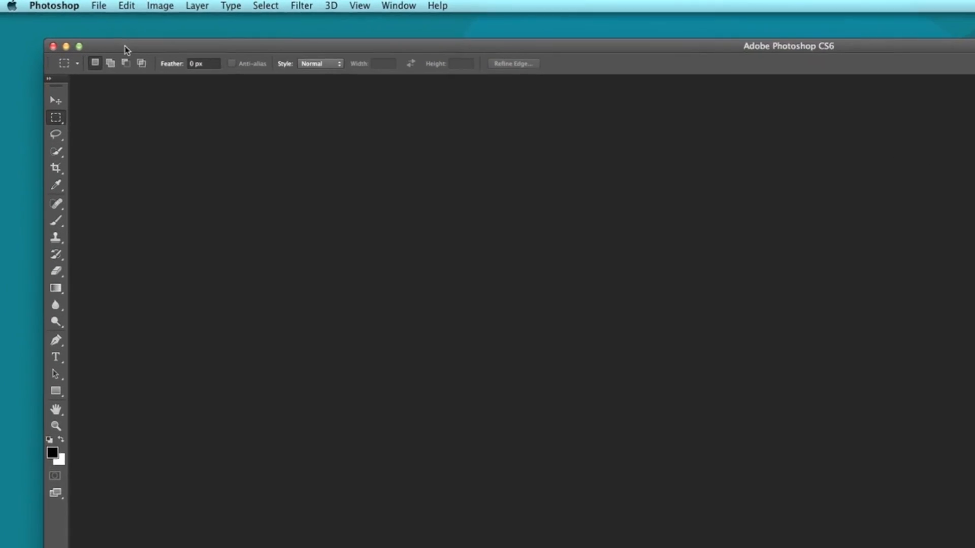
# Load all Resize Folder JPEGs as PDF Presentation source files
pyautogui.click(99, 6)
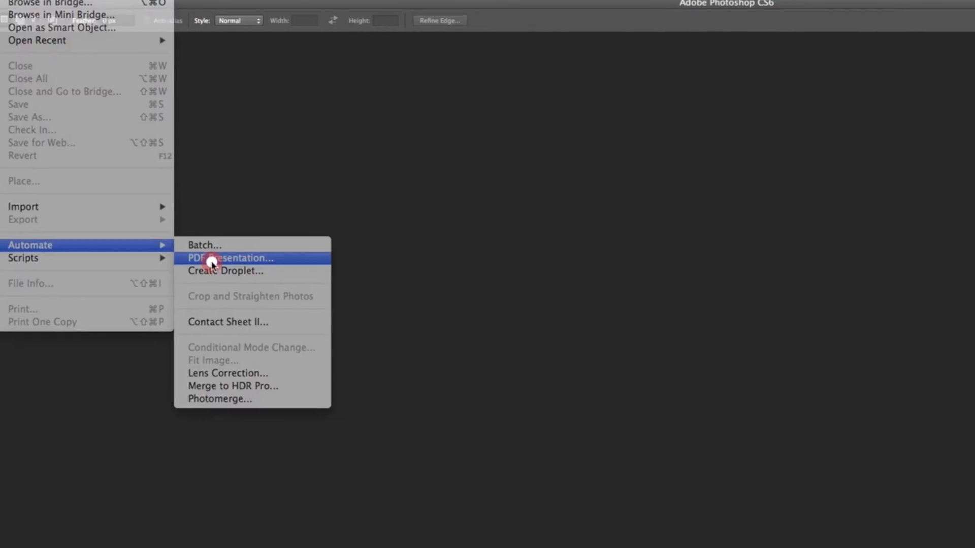
pyautogui.click(231, 258)
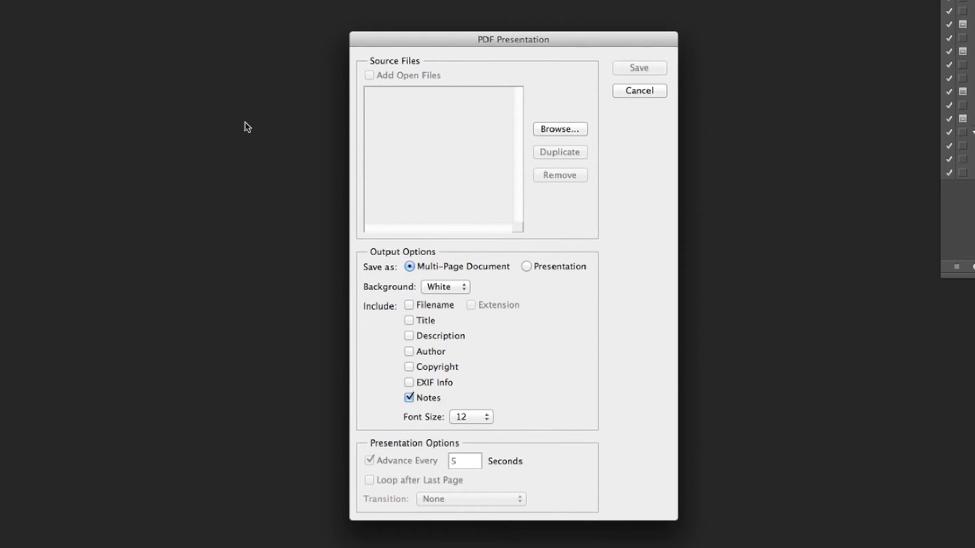
pyautogui.click(558, 129)
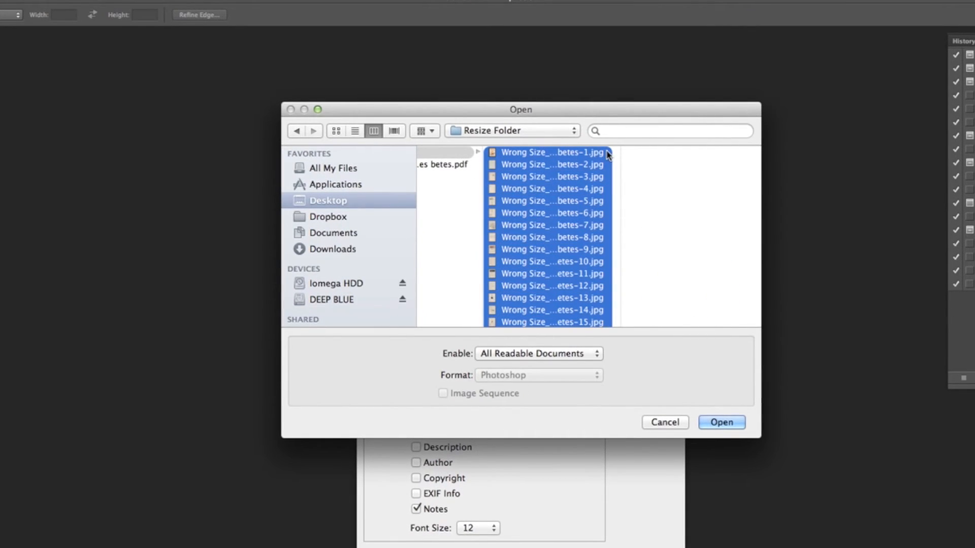
pyautogui.moveTo(665, 411)
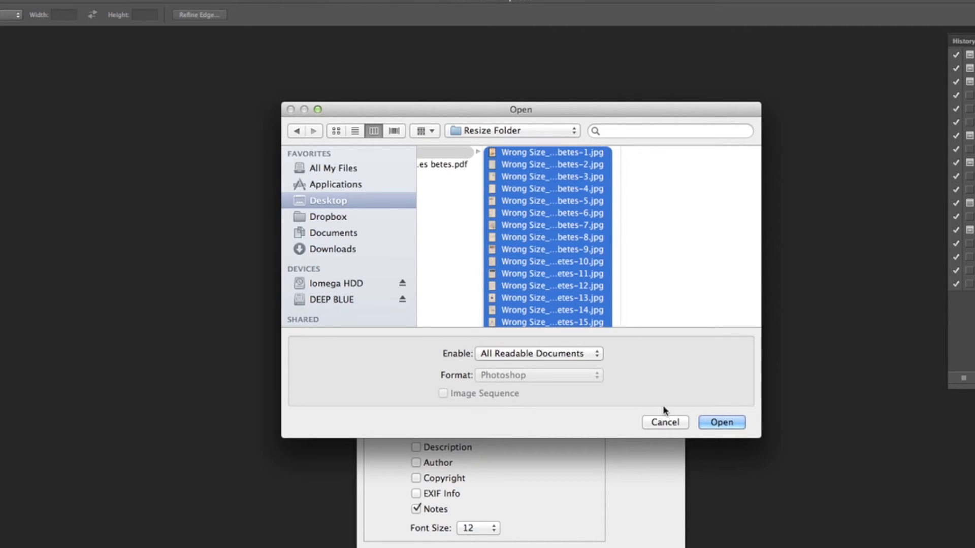
pyautogui.click(721, 422)
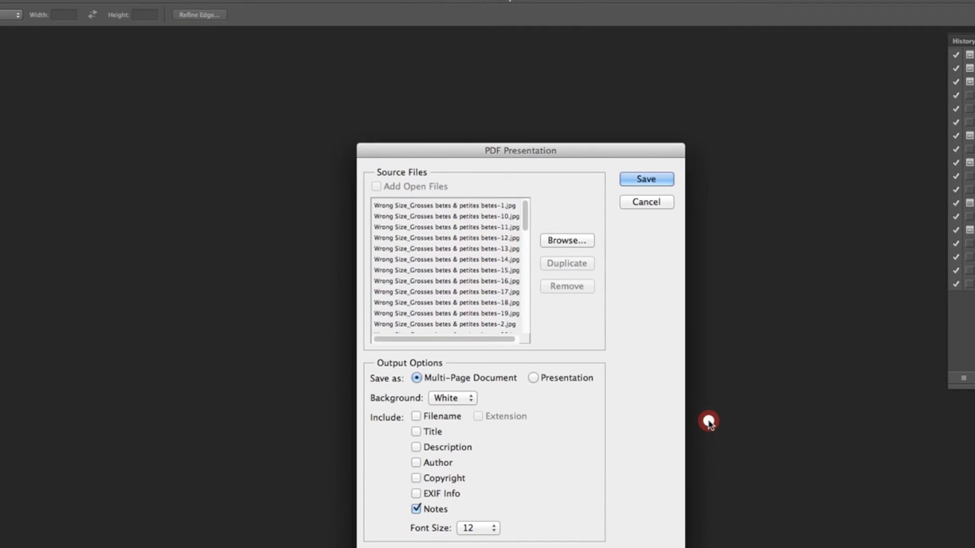
# Save the combined multi-page PDF as 'Correctly Sized PDFs' on the Desktop
pyautogui.click(646, 178)
pyautogui.write('Correctly Sized PDFs')
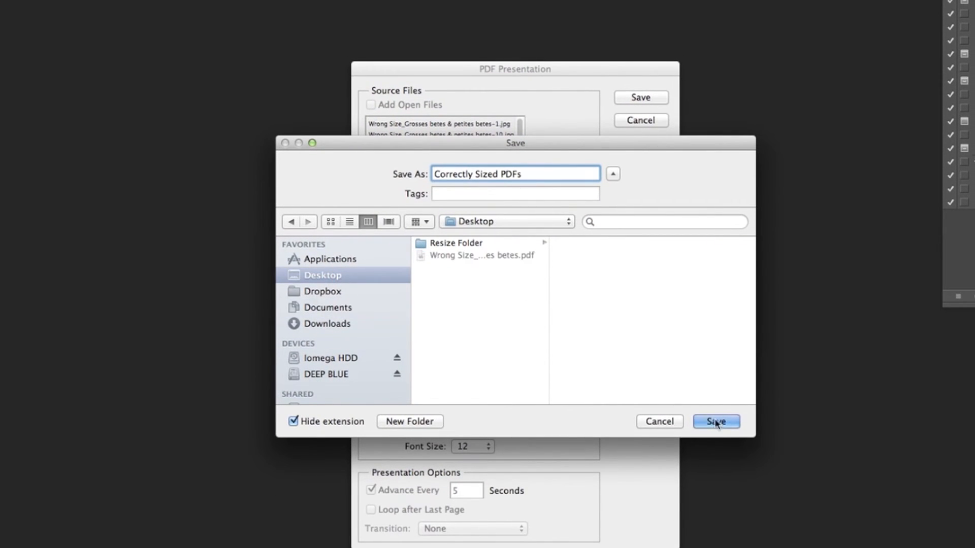
pyautogui.click(716, 422)
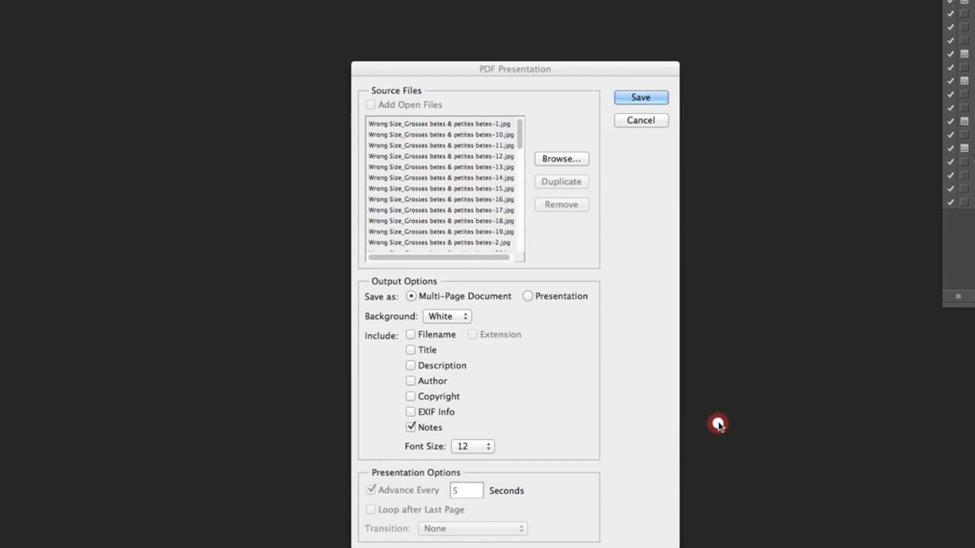
pyautogui.click(640, 97)
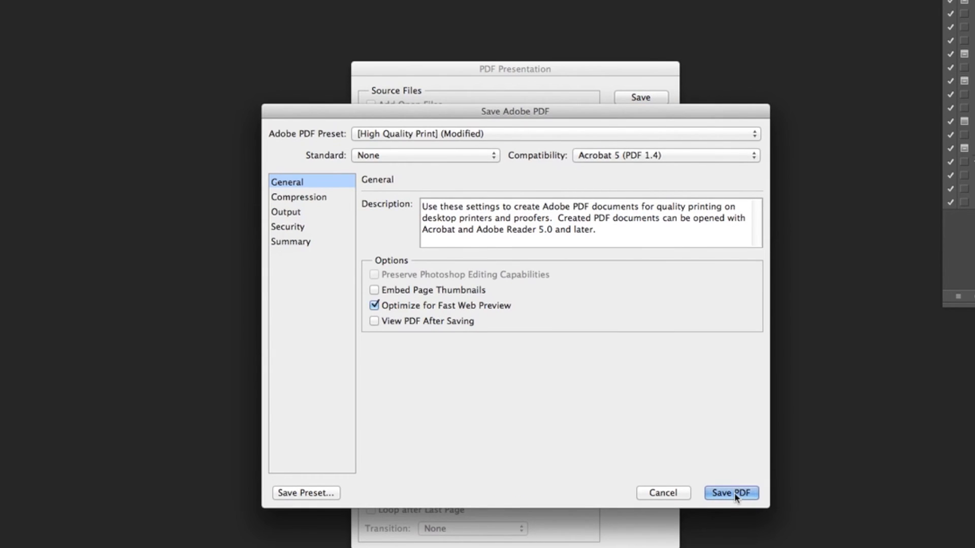
pyautogui.click(731, 492)
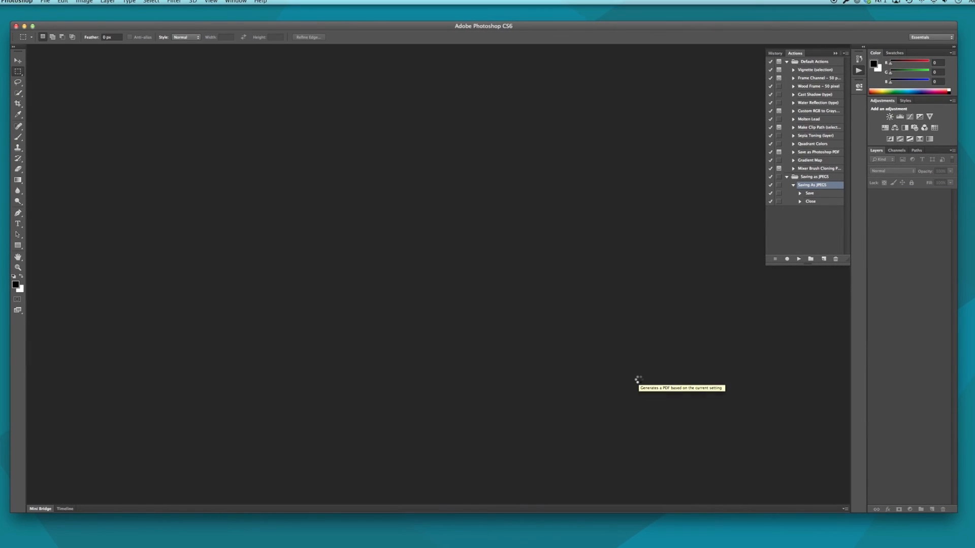